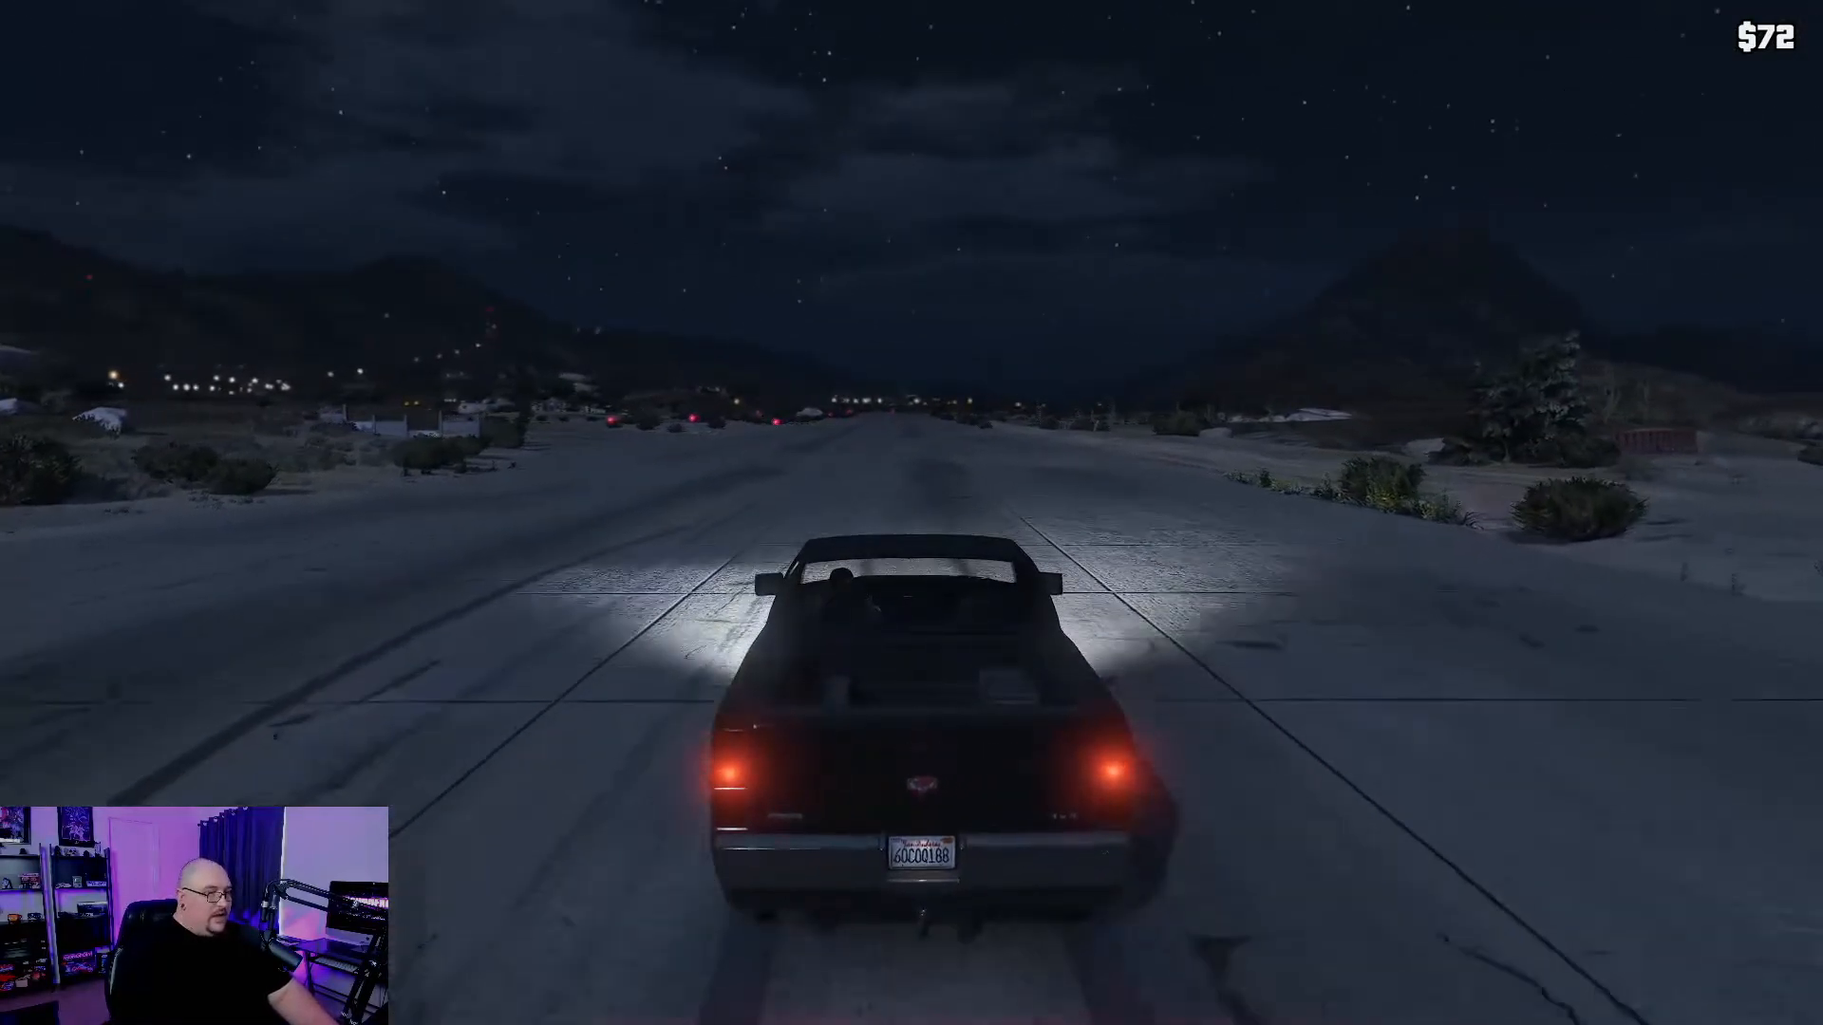
- Hold W to keep the car cruising straight along the dark desert highway toward the town lights
key("w")
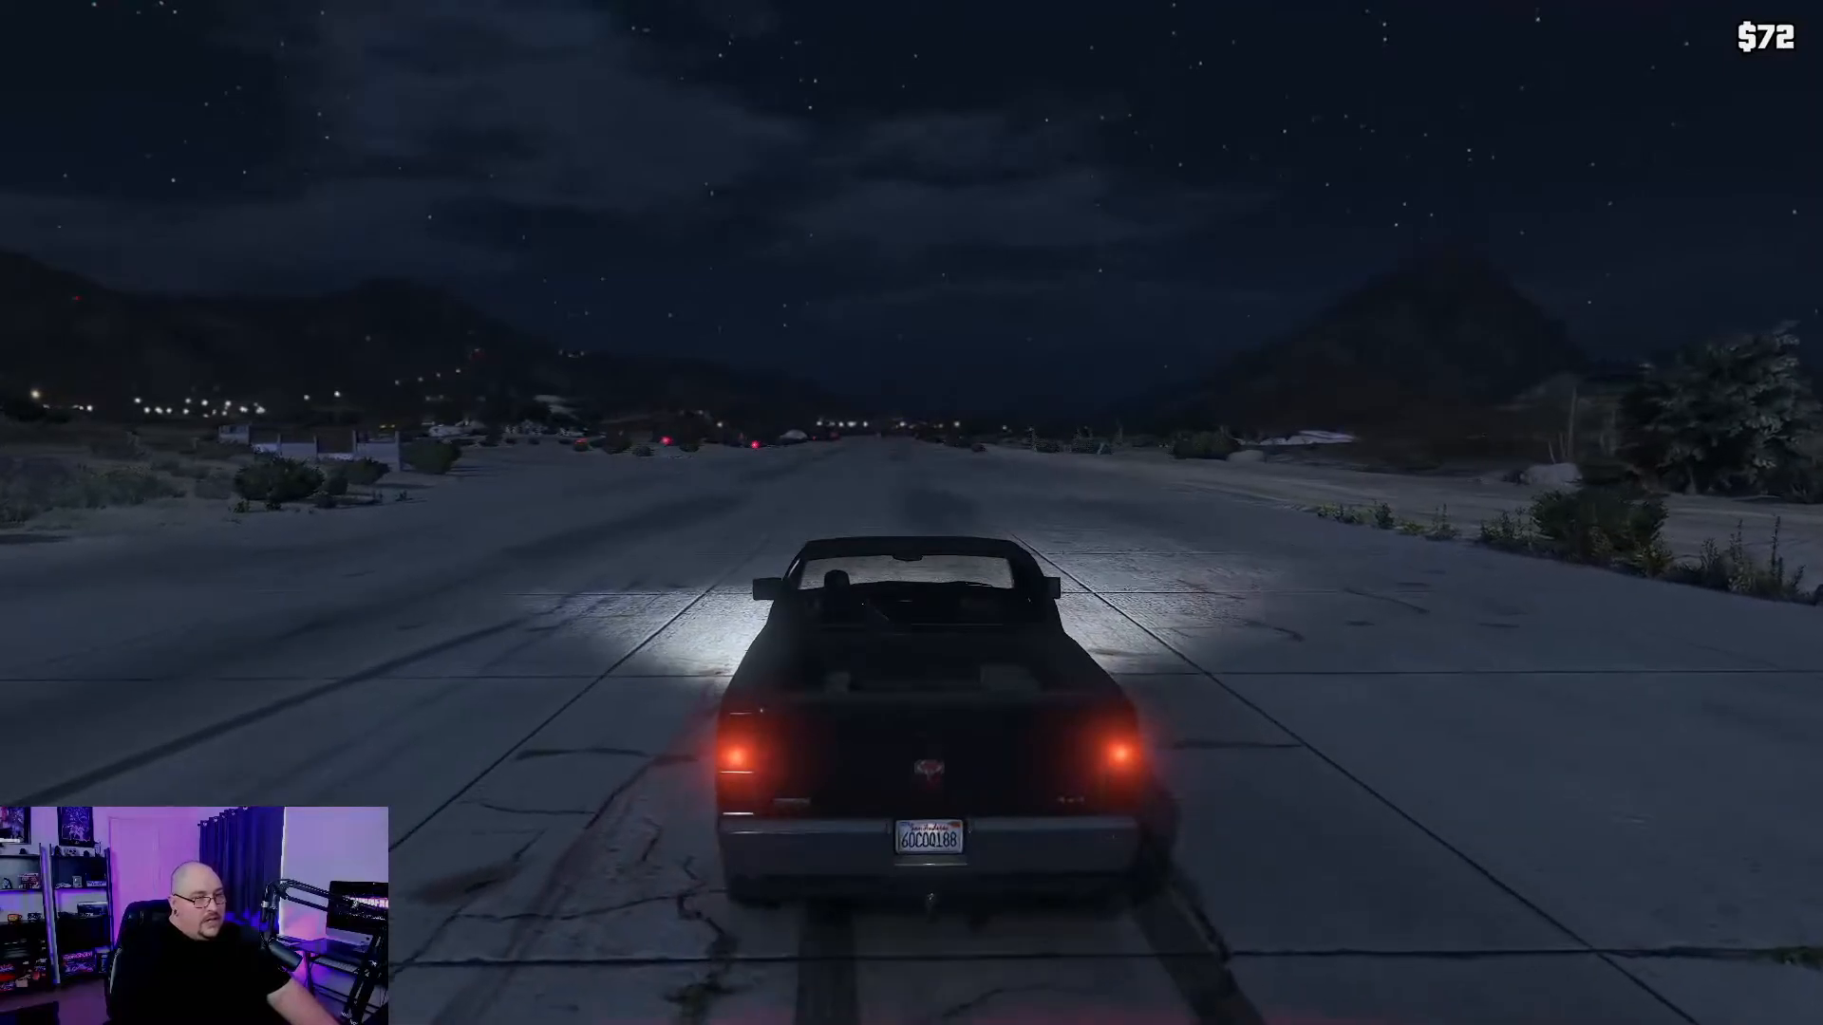